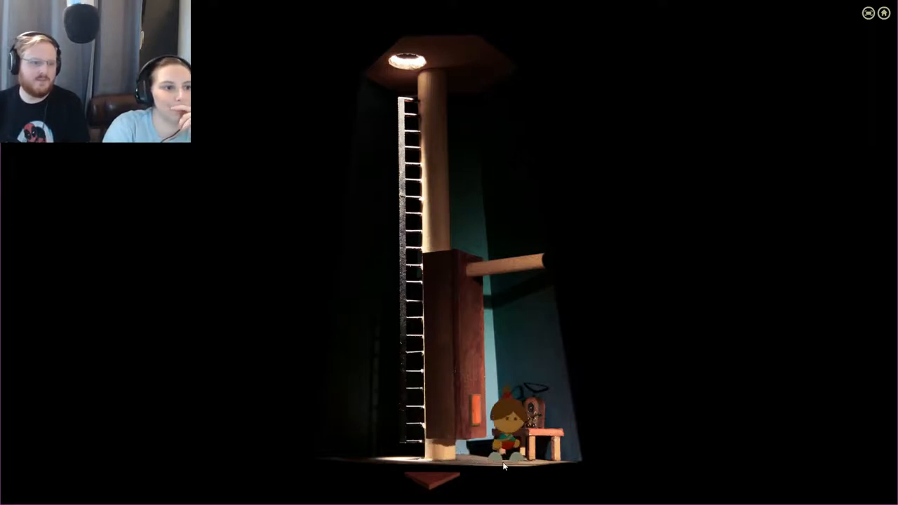
Step: Walk the girl out through the bottom exit of the dark lighthouse room
click(481, 407)
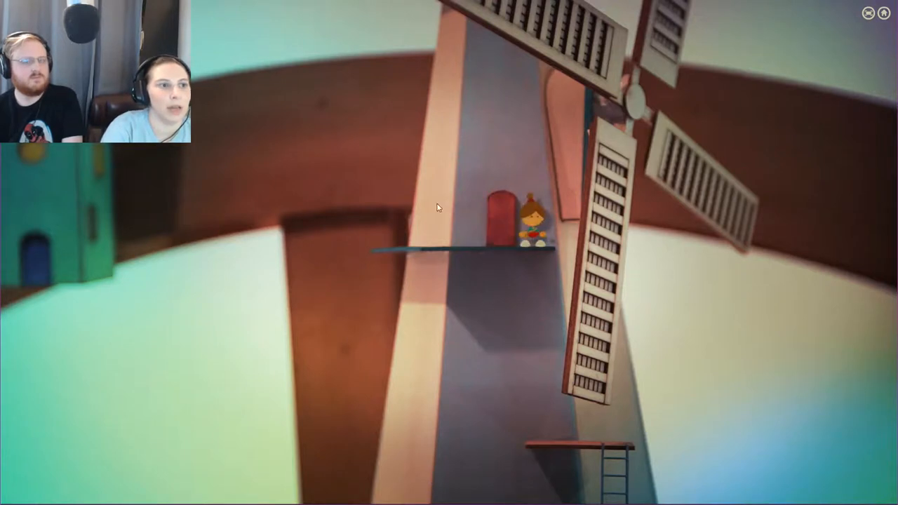
mouse_move(393, 250)
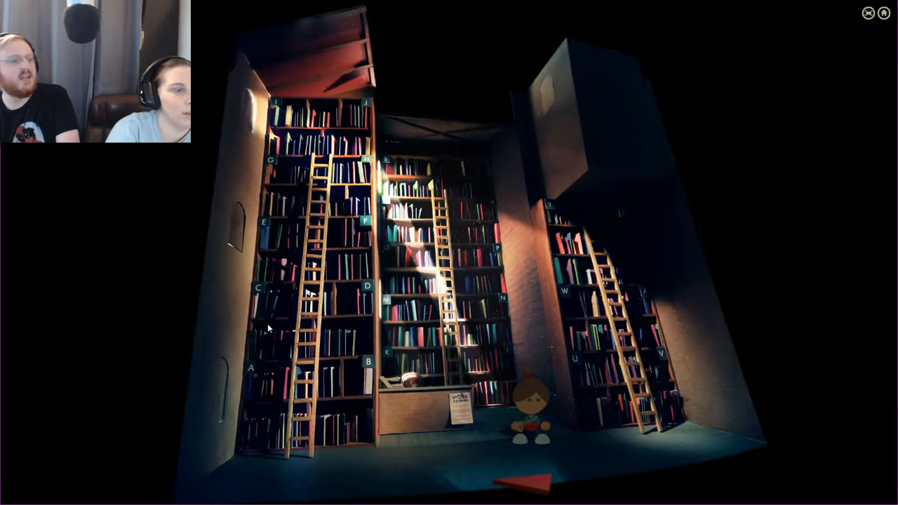
mouse_move(591, 360)
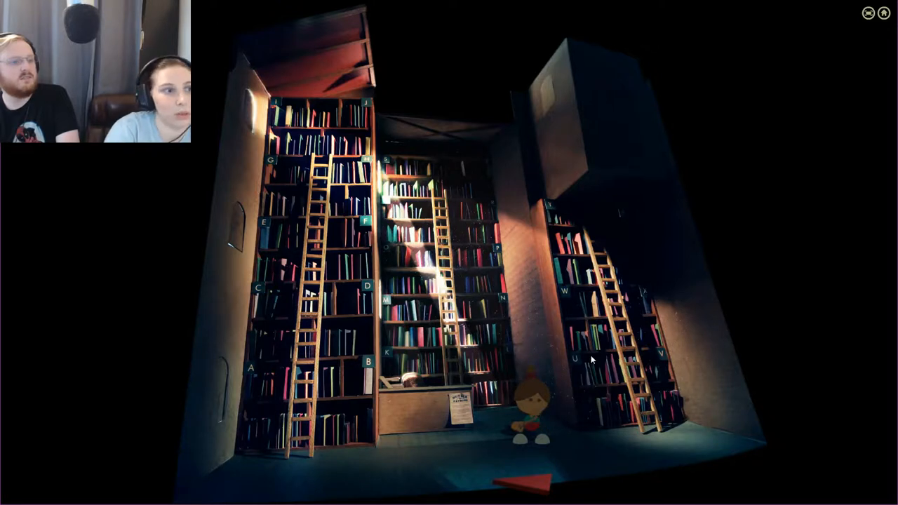
mouse_move(357, 196)
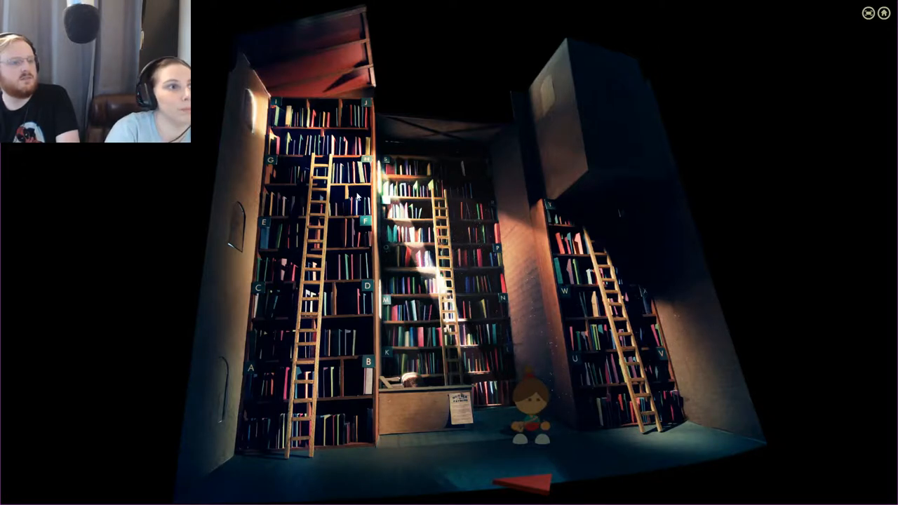
mouse_move(428, 172)
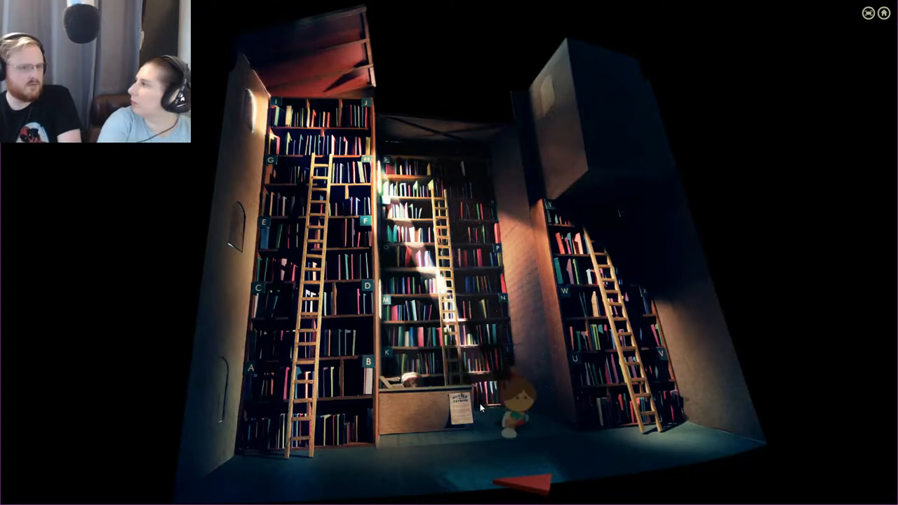
Step: Walk the girl across the library floor to the front desk notice
click(467, 403)
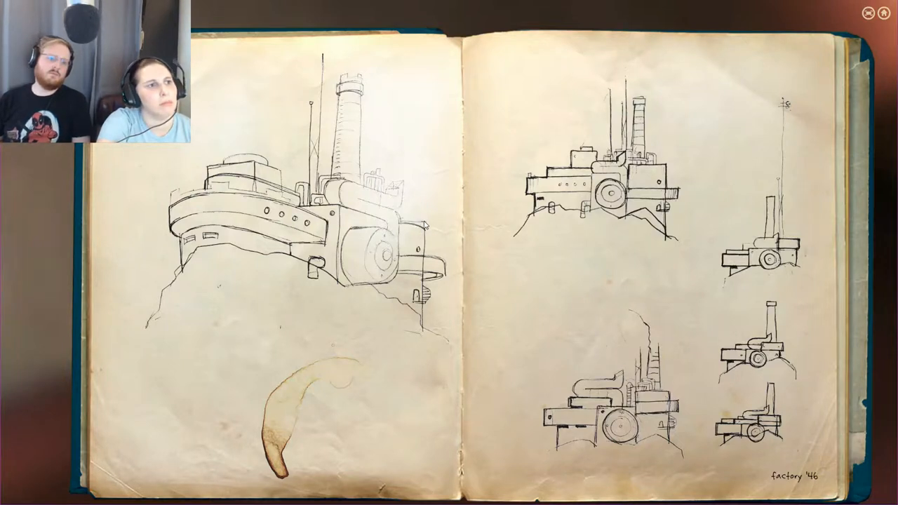
mouse_move(462, 187)
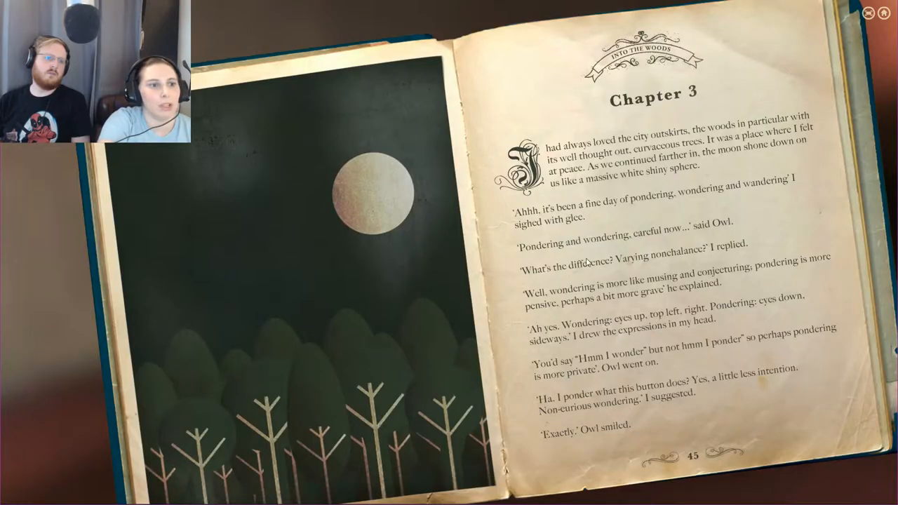
mouse_move(459, 186)
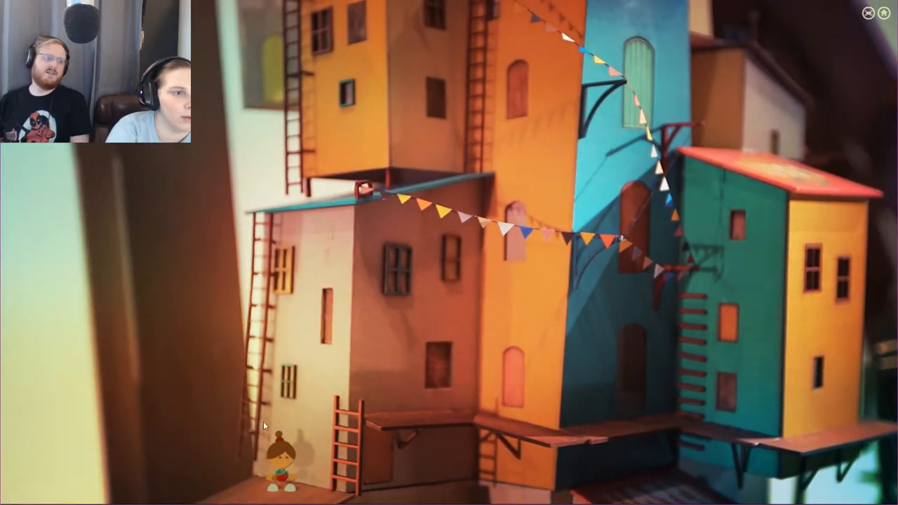
mouse_move(670, 358)
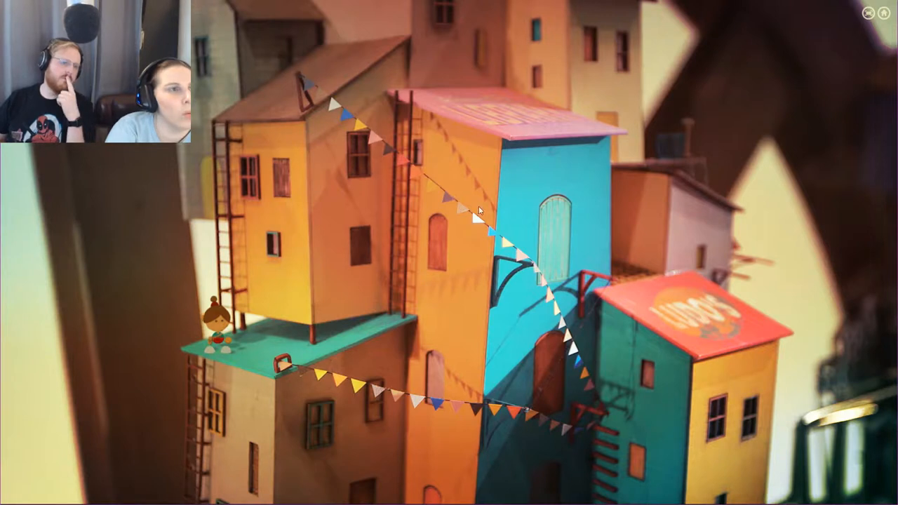
mouse_move(336, 185)
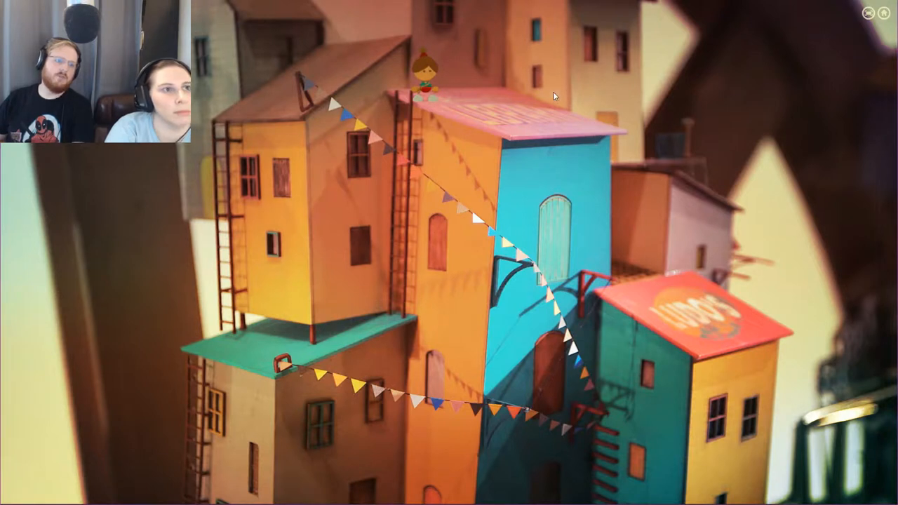
mouse_move(546, 136)
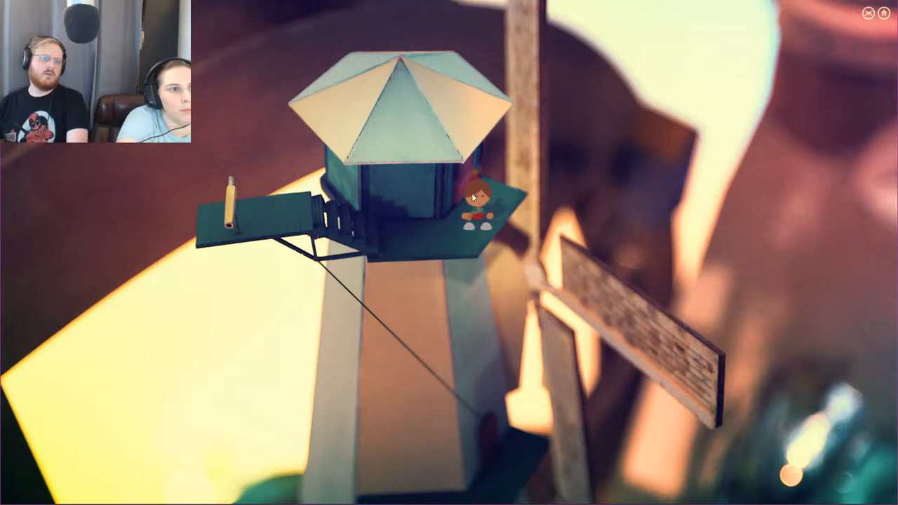
mouse_move(457, 186)
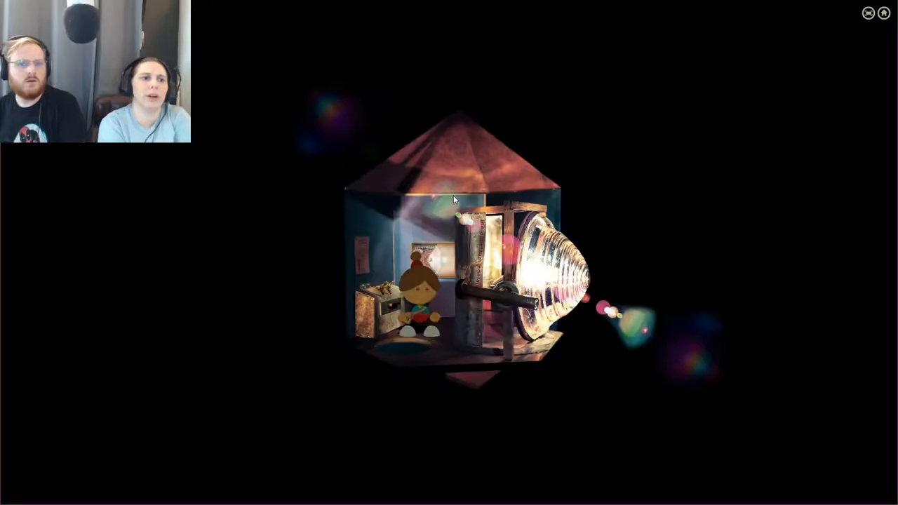
mouse_move(421, 344)
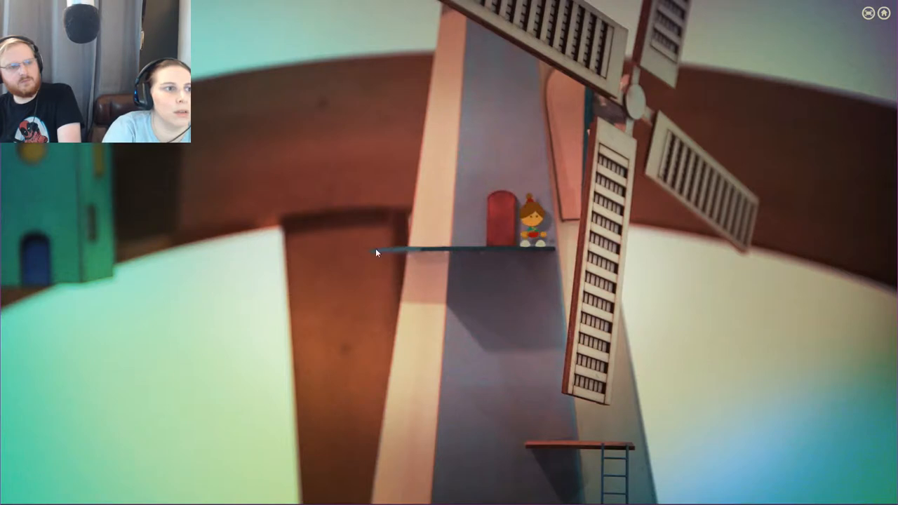
mouse_move(440, 92)
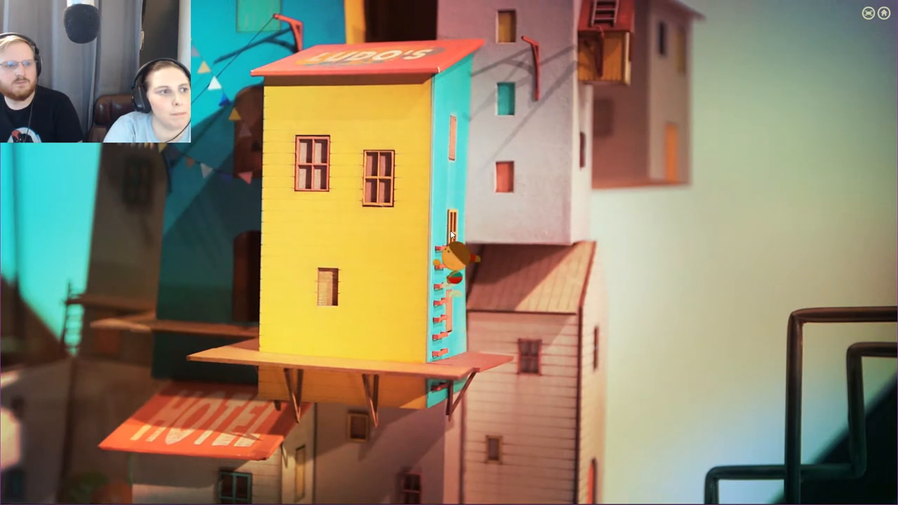
mouse_move(386, 202)
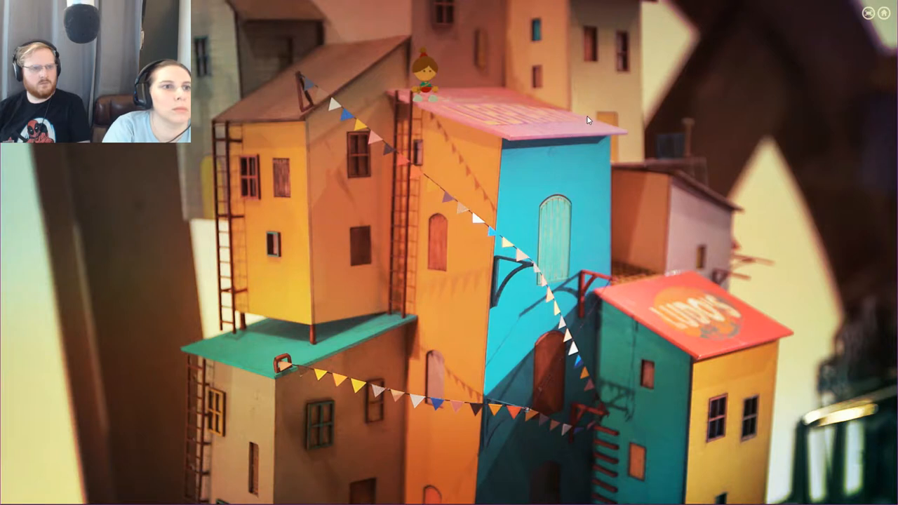
mouse_move(428, 108)
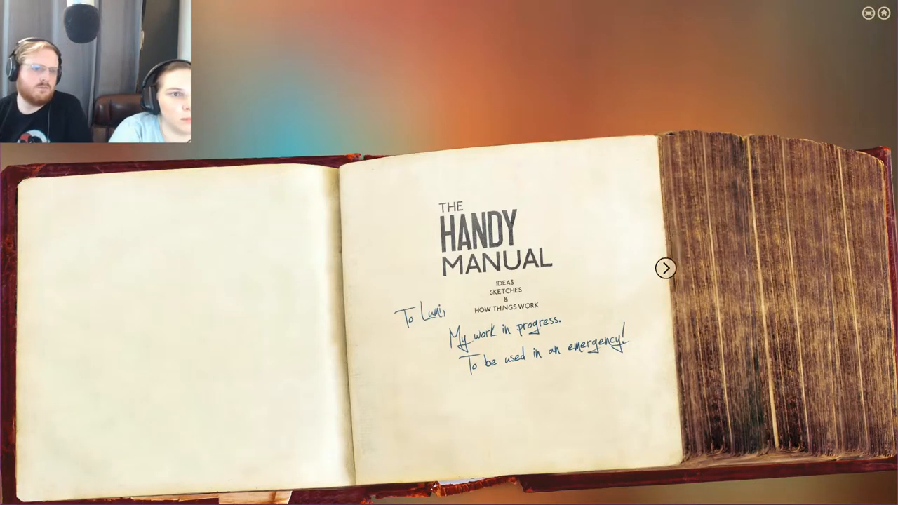
Step: Open the Handy Manual from the top-right manual button
click(664, 268)
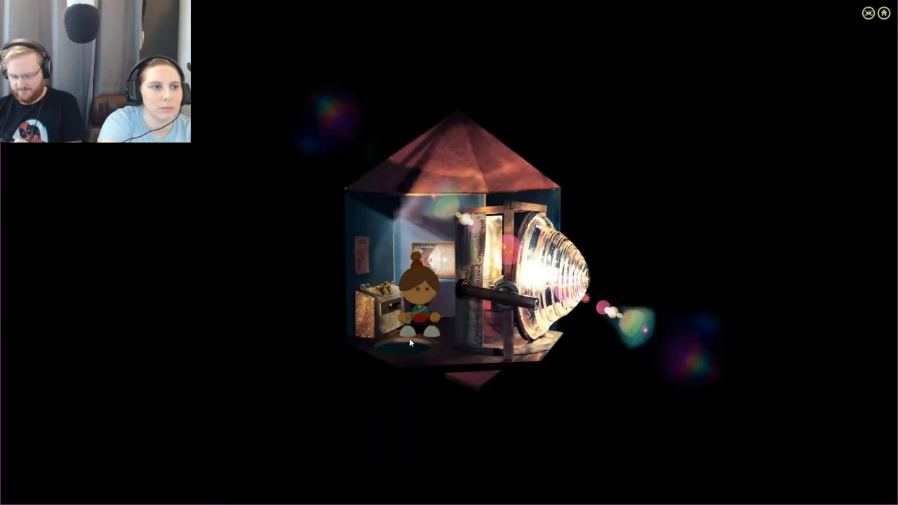
mouse_move(449, 244)
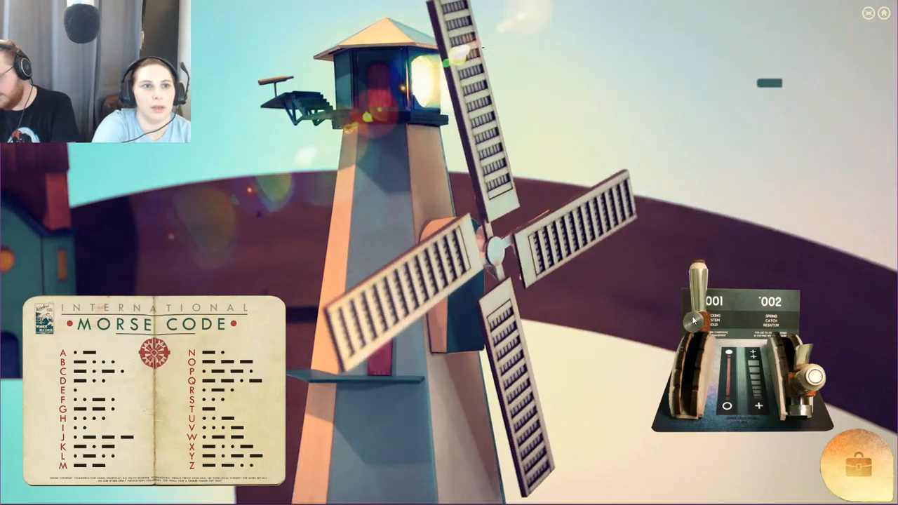
Step: Flash the next Morse letter with the lamp lever to continue spelling TEA
click(691, 323)
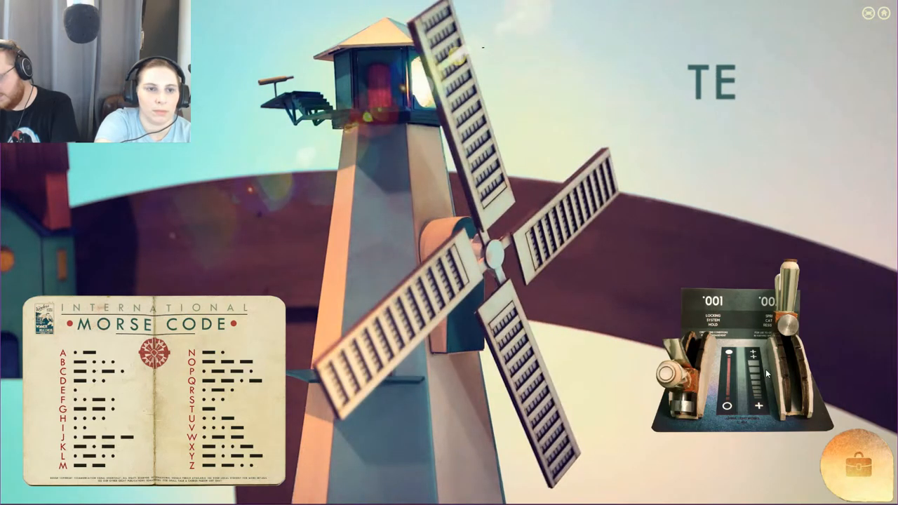
mouse_move(685, 391)
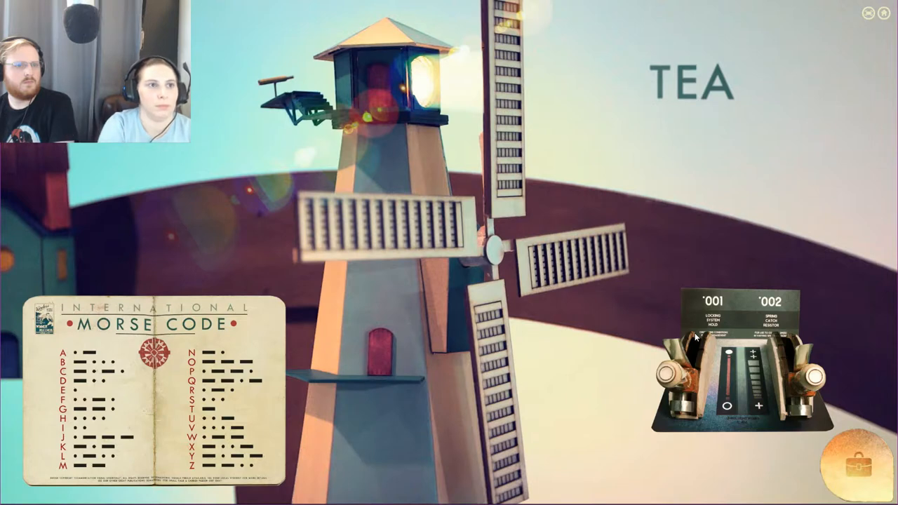
mouse_move(695, 332)
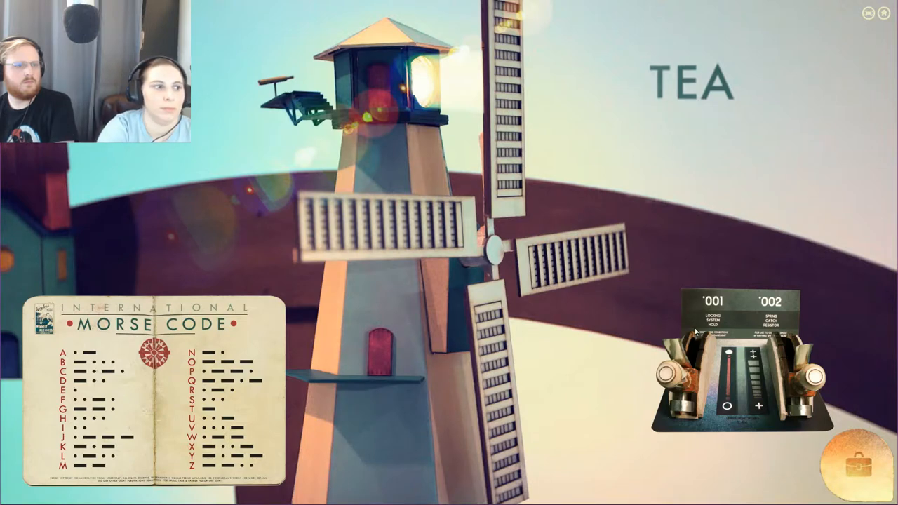
mouse_move(403, 145)
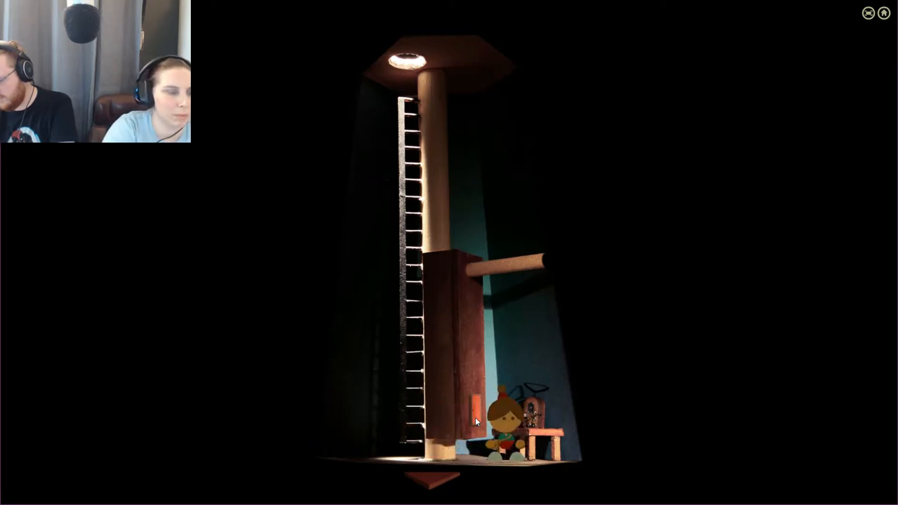
click(473, 400)
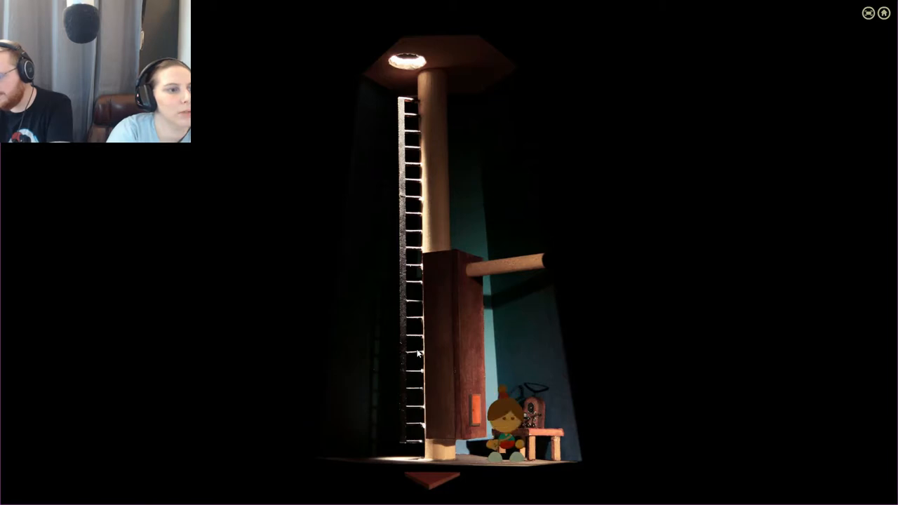
mouse_move(414, 302)
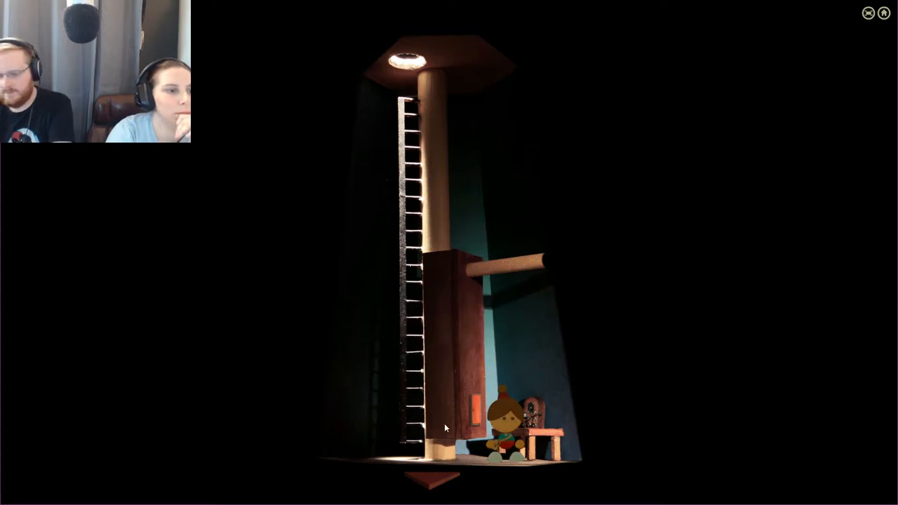
mouse_move(442, 411)
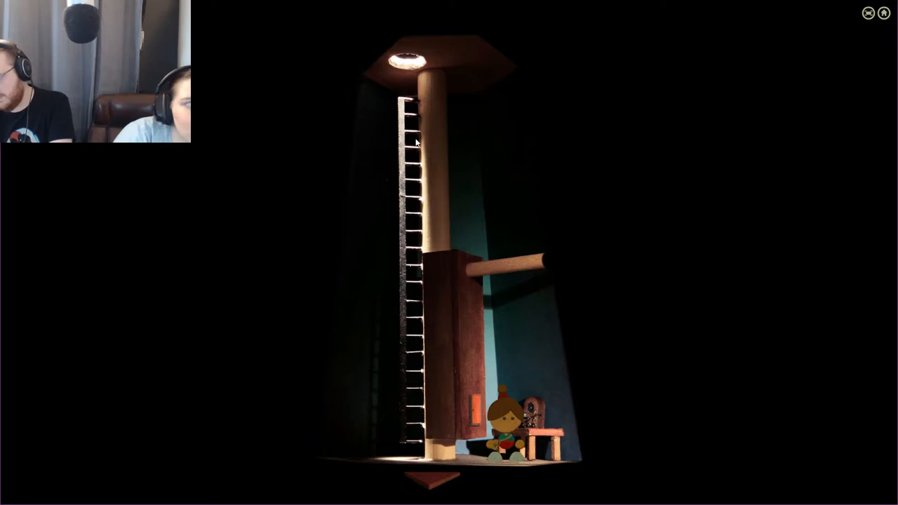
mouse_move(449, 185)
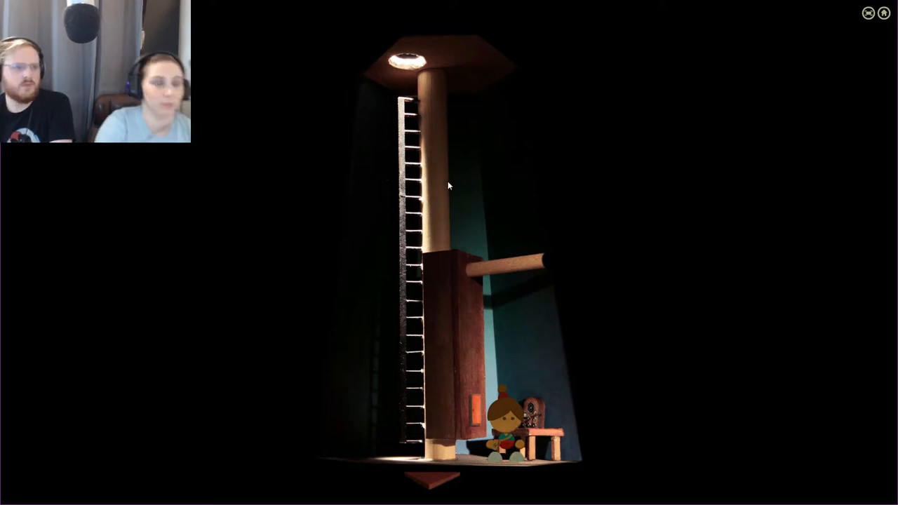